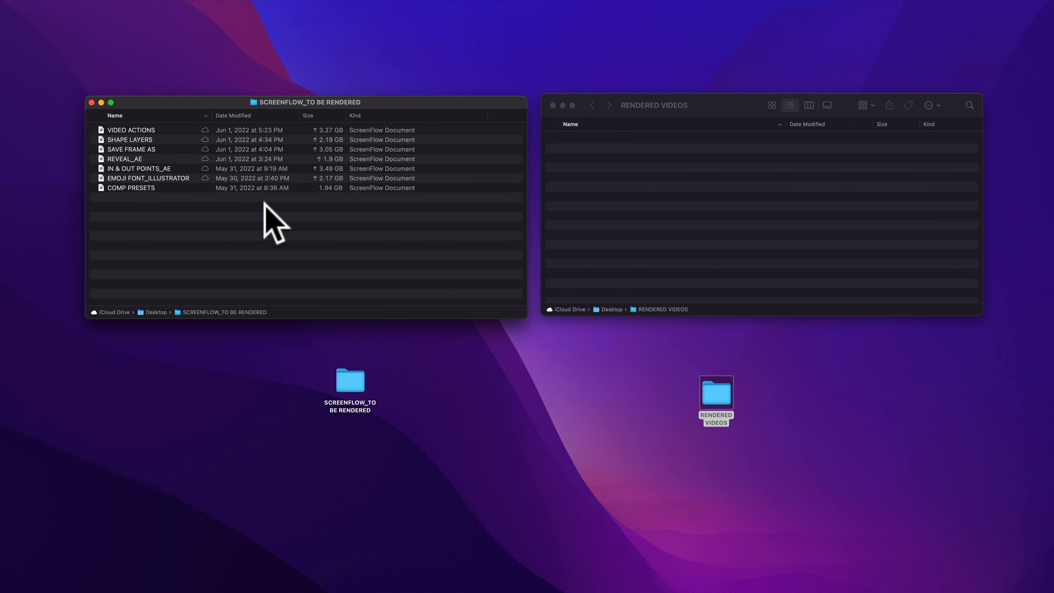
Select all seven ScreenFlow documents, then bring up the Batch Export window.
{"action": "key", "text": "cmd+a"}
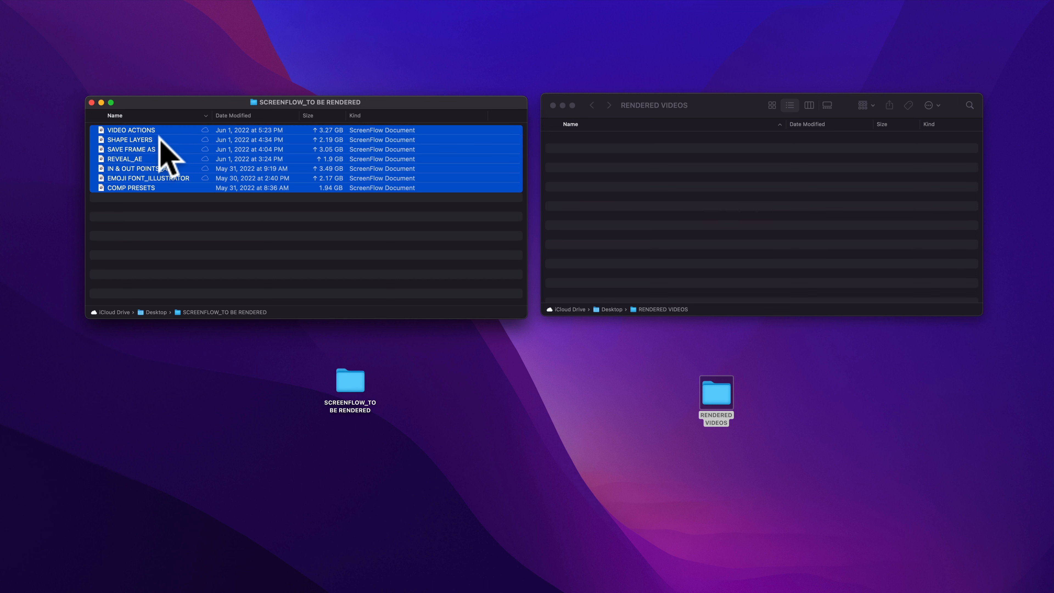
{"action": "mouse_move", "coordinate": [201, 209]}
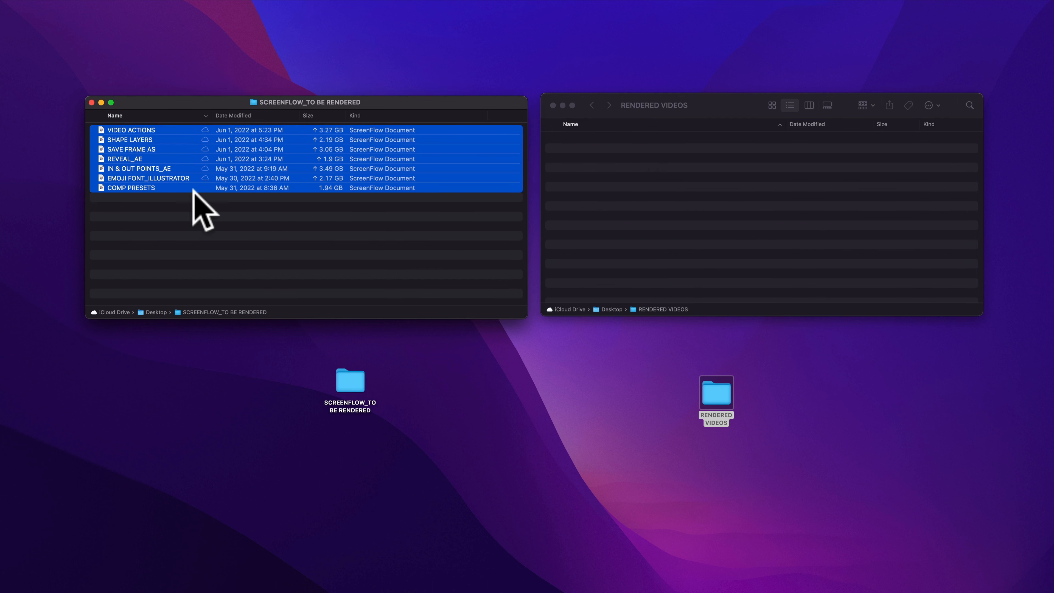
{"action": "mouse_move", "coordinate": [615, 208]}
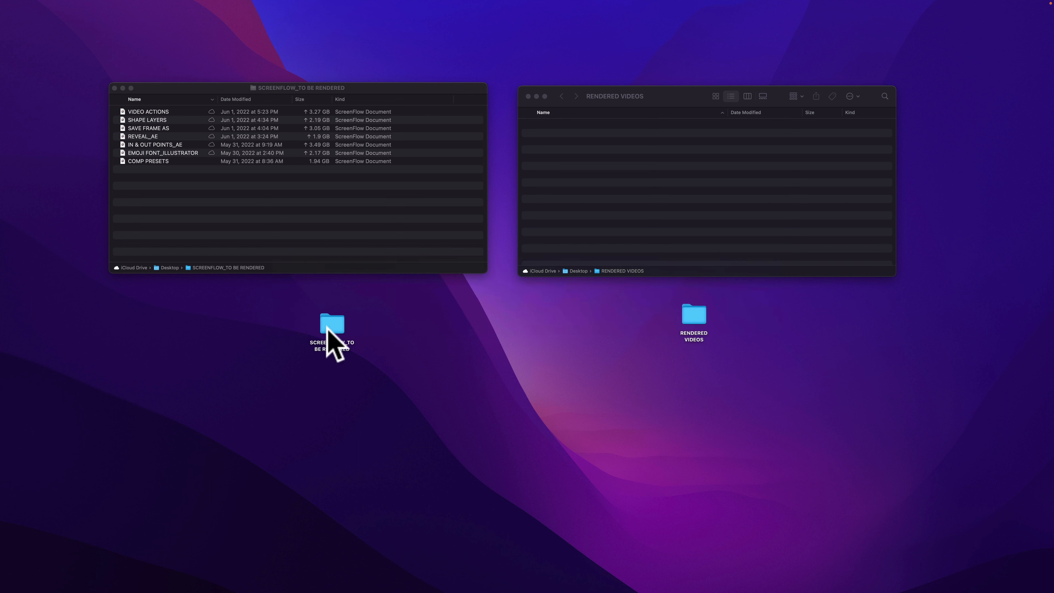
{"action": "mouse_move", "coordinate": [6, 13]}
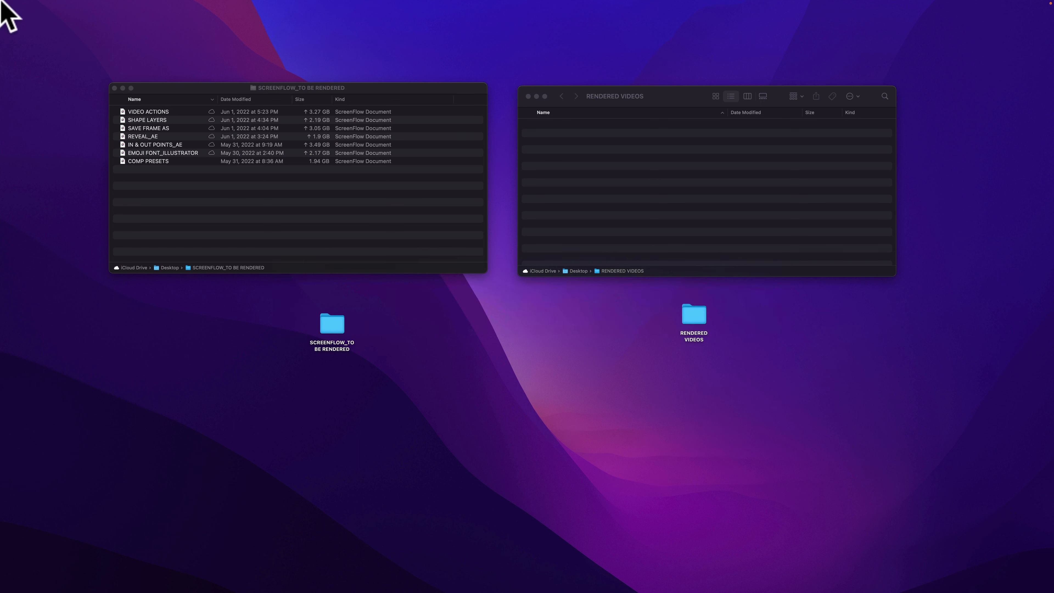
{"action": "left_click", "coordinate": [135, 9]}
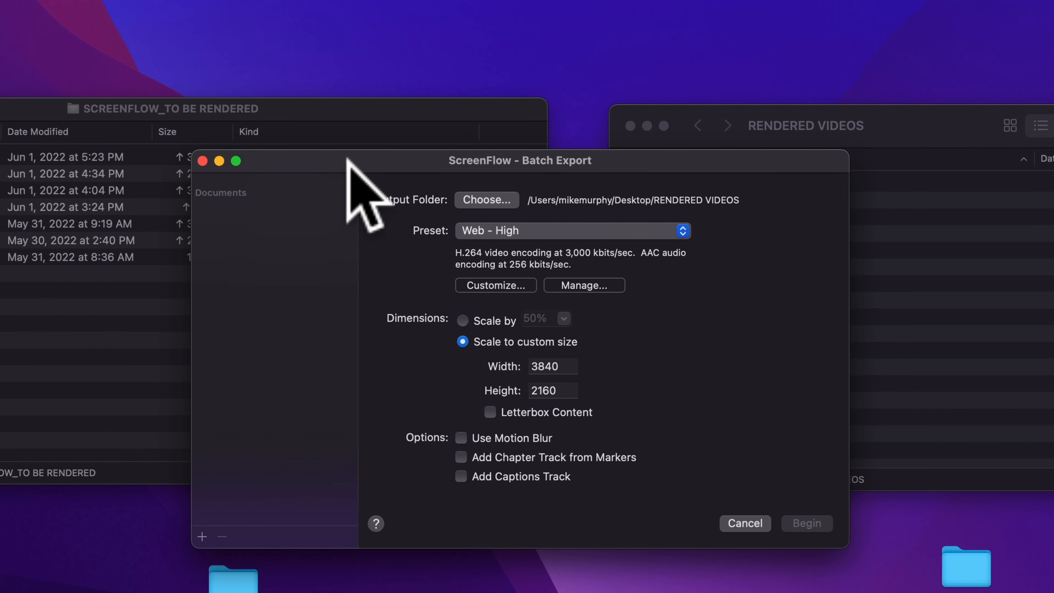
{"action": "mouse_move", "coordinate": [229, 242]}
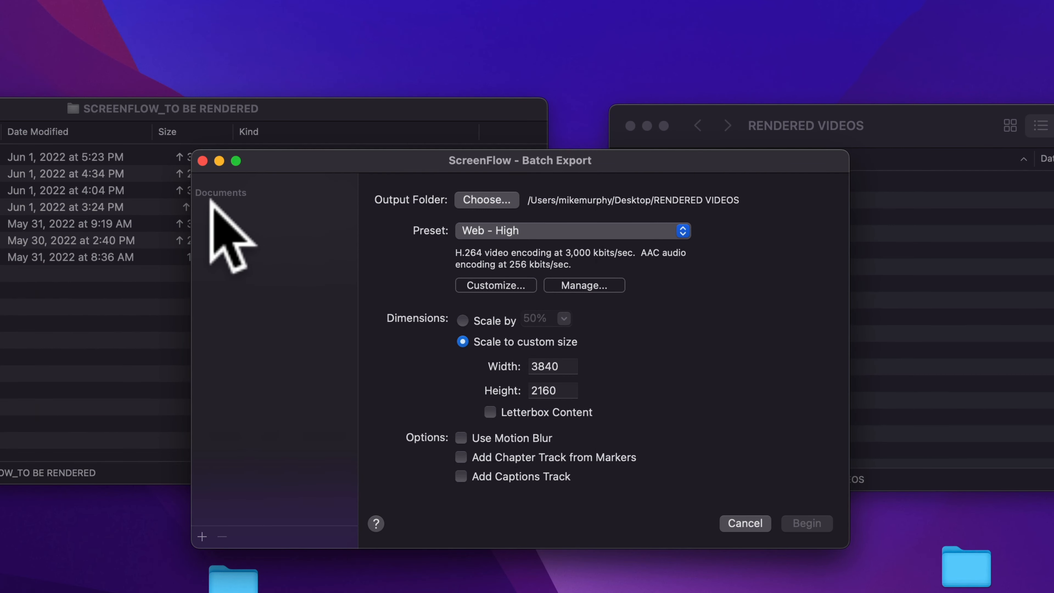
{"action": "mouse_move", "coordinate": [263, 248]}
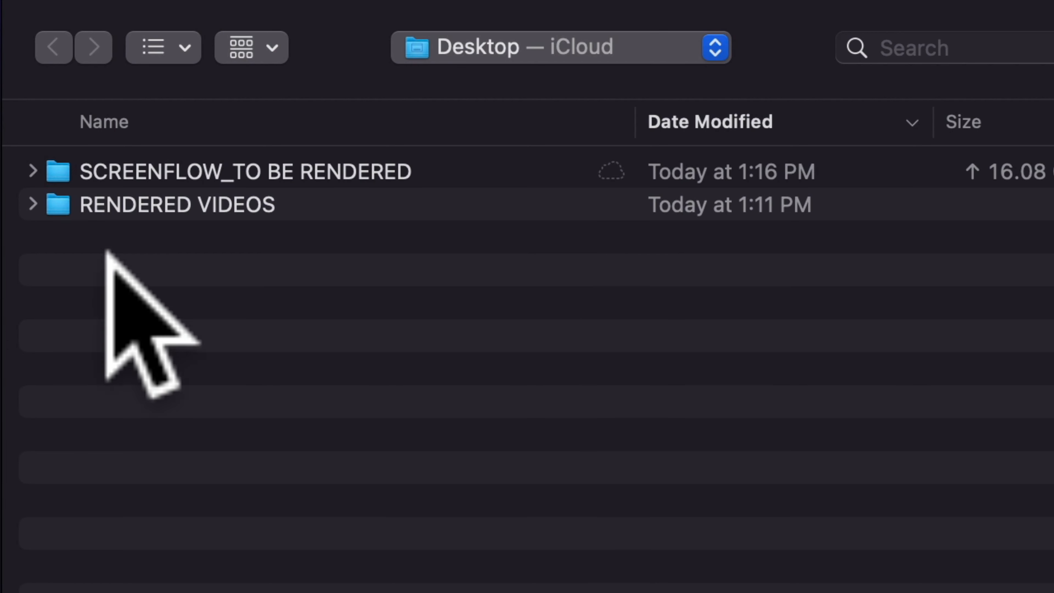
Add the documents inside SCREENFLOW_TO BE RENDERED to the batch export queue.
{"action": "left_click", "coordinate": [32, 172]}
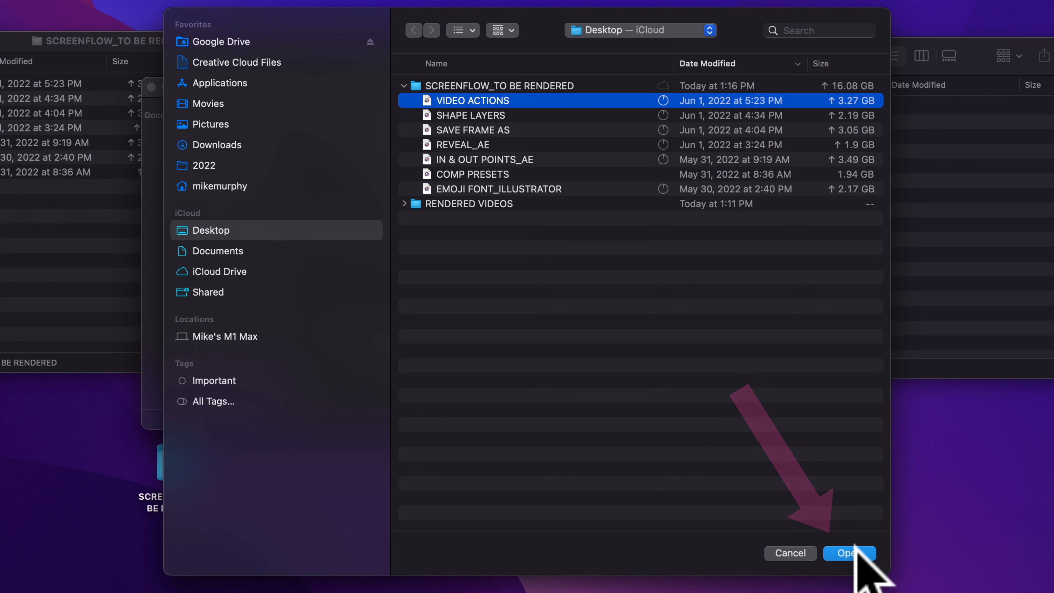
{"action": "left_click", "coordinate": [850, 553]}
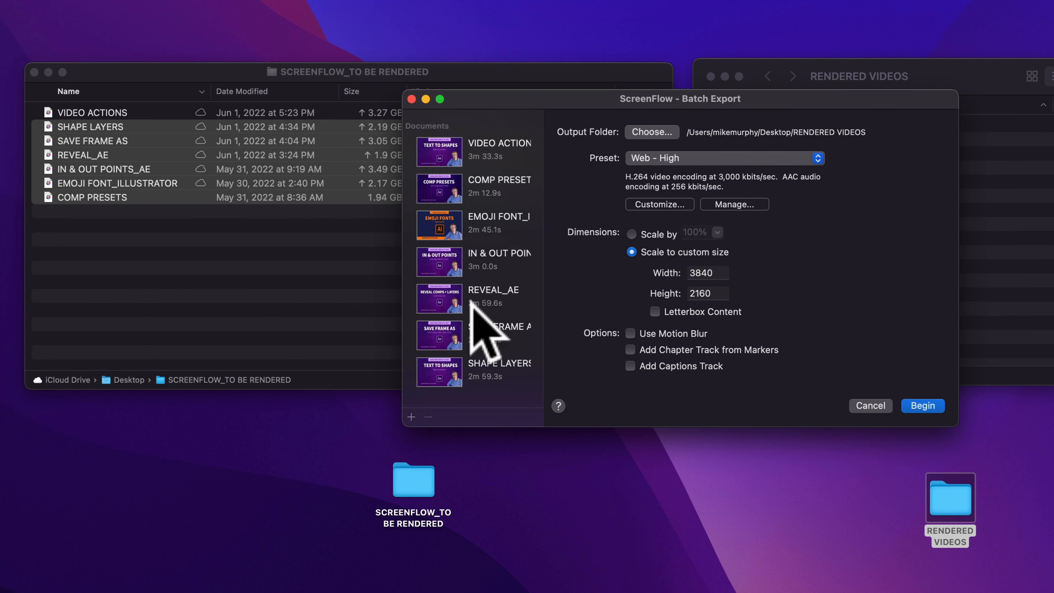
{"action": "mouse_move", "coordinate": [501, 363]}
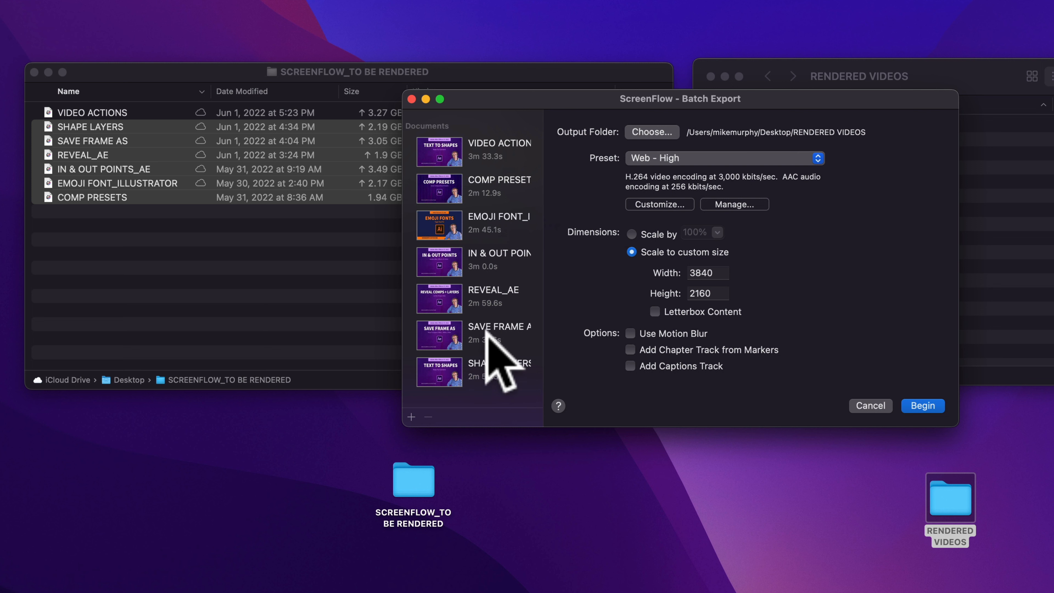
{"action": "left_click", "coordinate": [497, 371]}
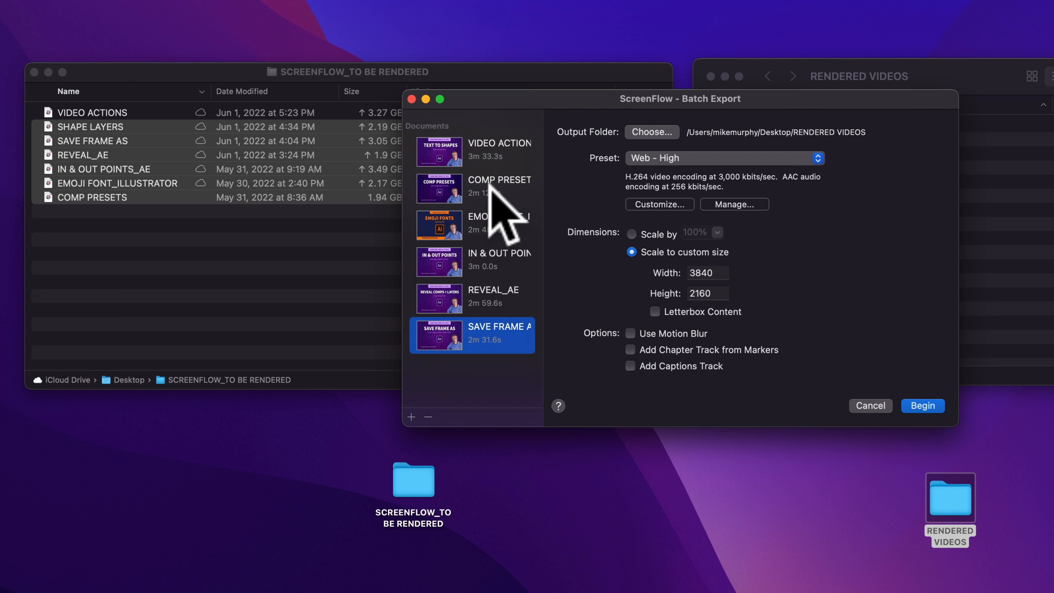
{"action": "left_click", "coordinate": [427, 417]}
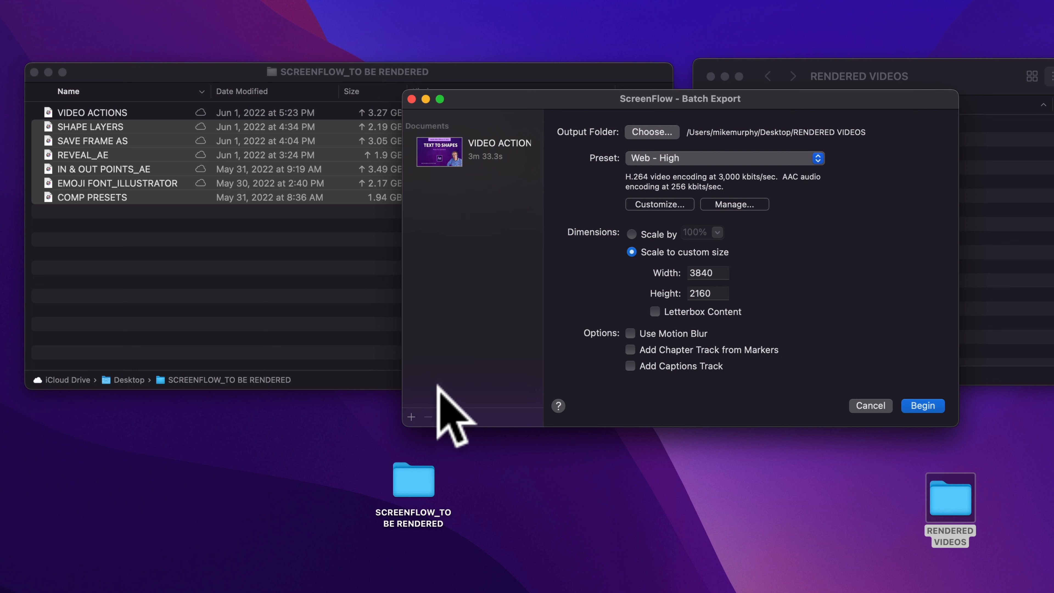
{"action": "mouse_move", "coordinate": [91, 165]}
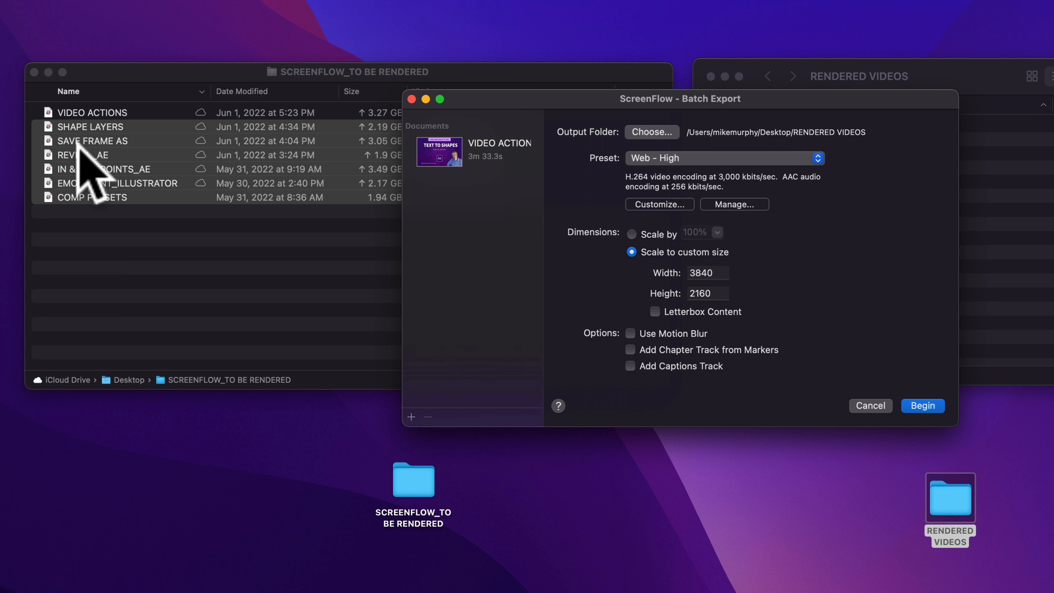
{"action": "left_click", "coordinate": [471, 152]}
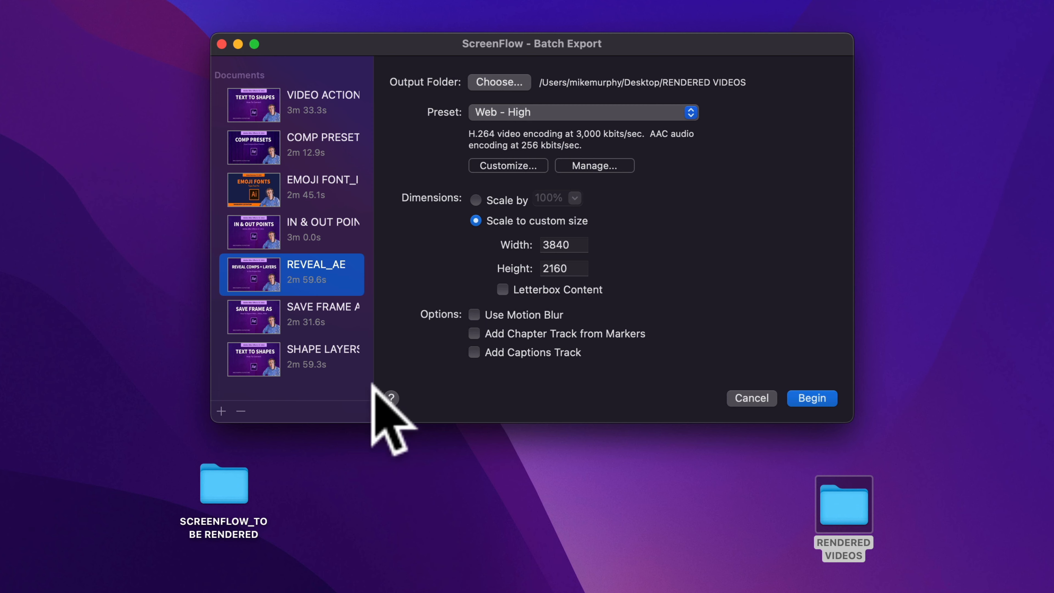
{"action": "mouse_move", "coordinate": [330, 350]}
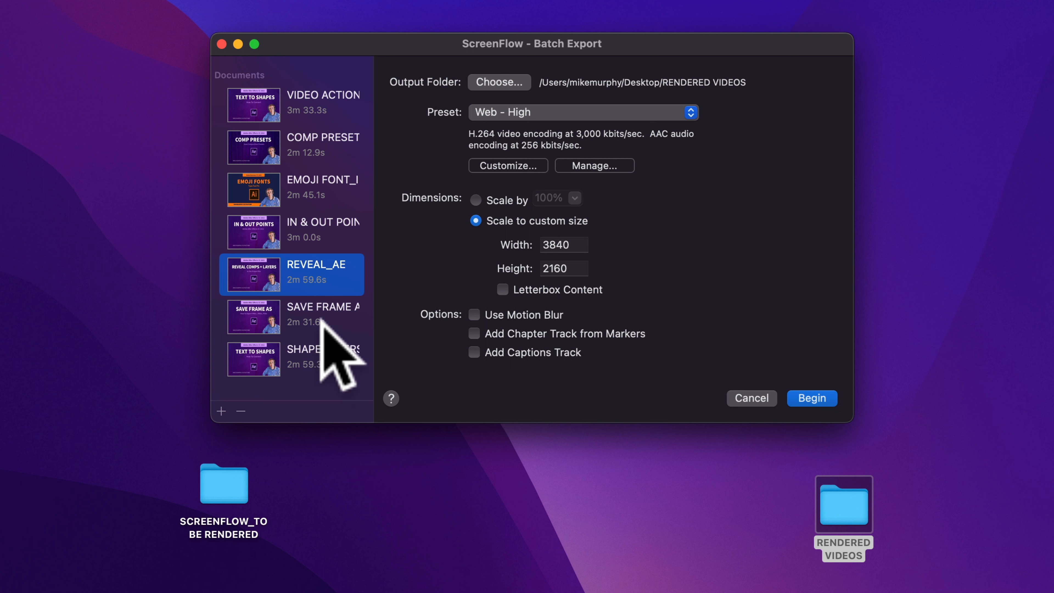
{"action": "mouse_move", "coordinate": [342, 350]}
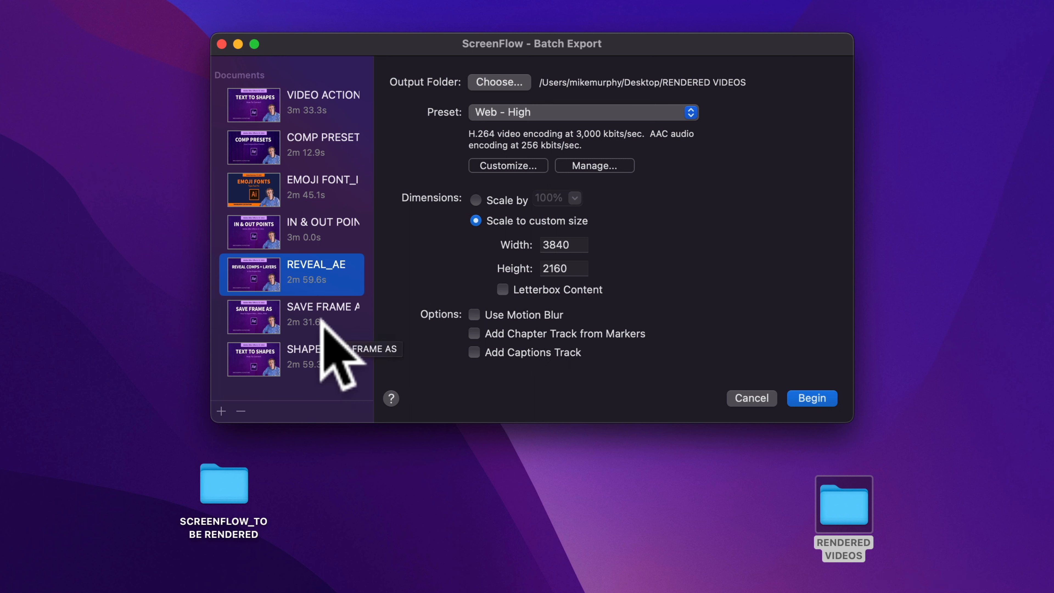
{"action": "mouse_move", "coordinate": [461, 168]}
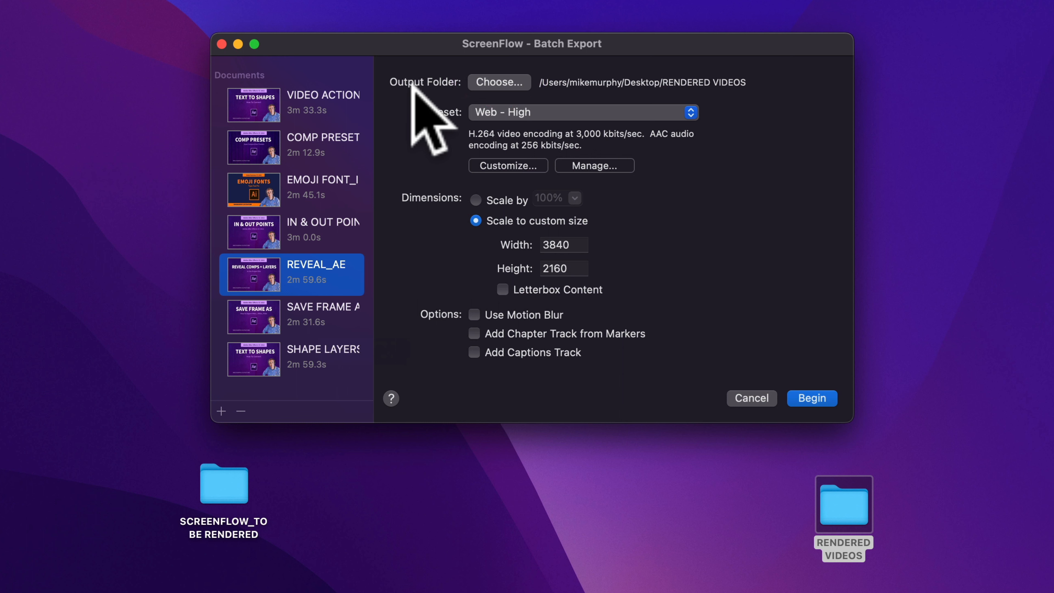
{"action": "mouse_move", "coordinate": [531, 108]}
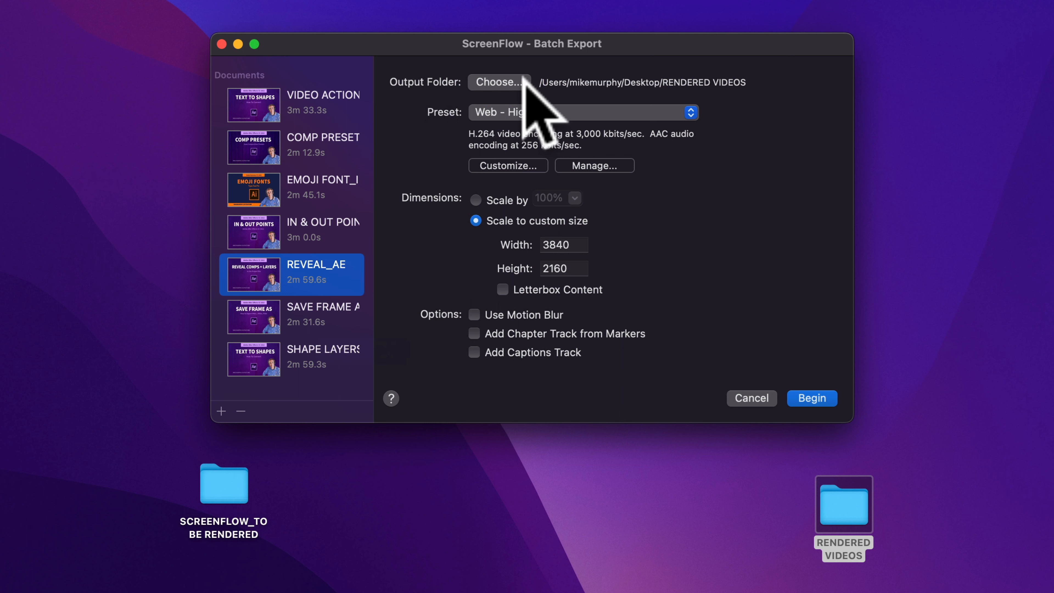
Choose RENDERED VIDEOS on the Desktop as the batch output folder.
{"action": "left_click", "coordinate": [499, 81]}
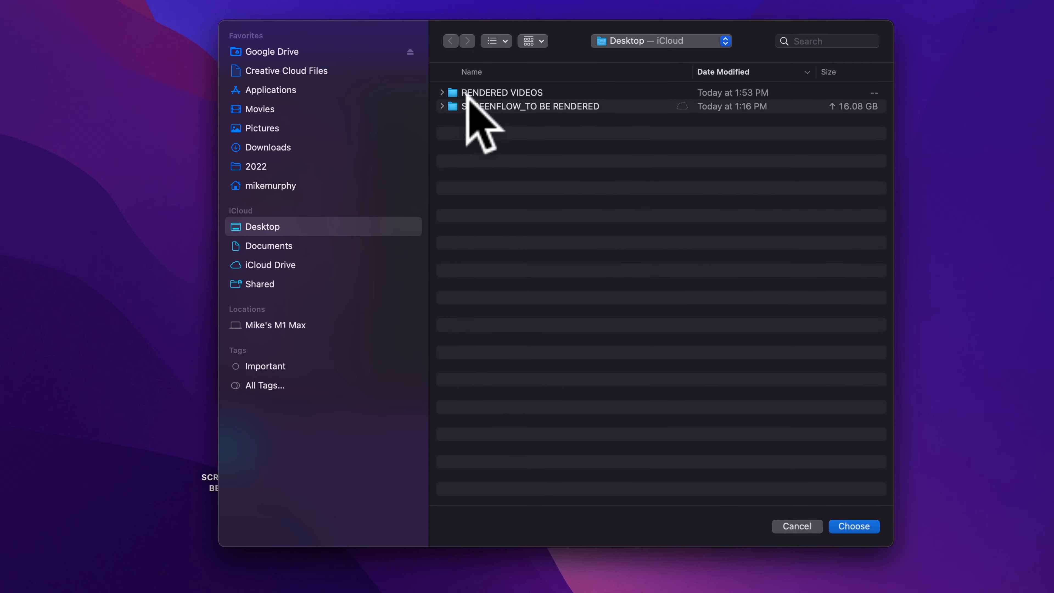
{"action": "left_click", "coordinate": [501, 92]}
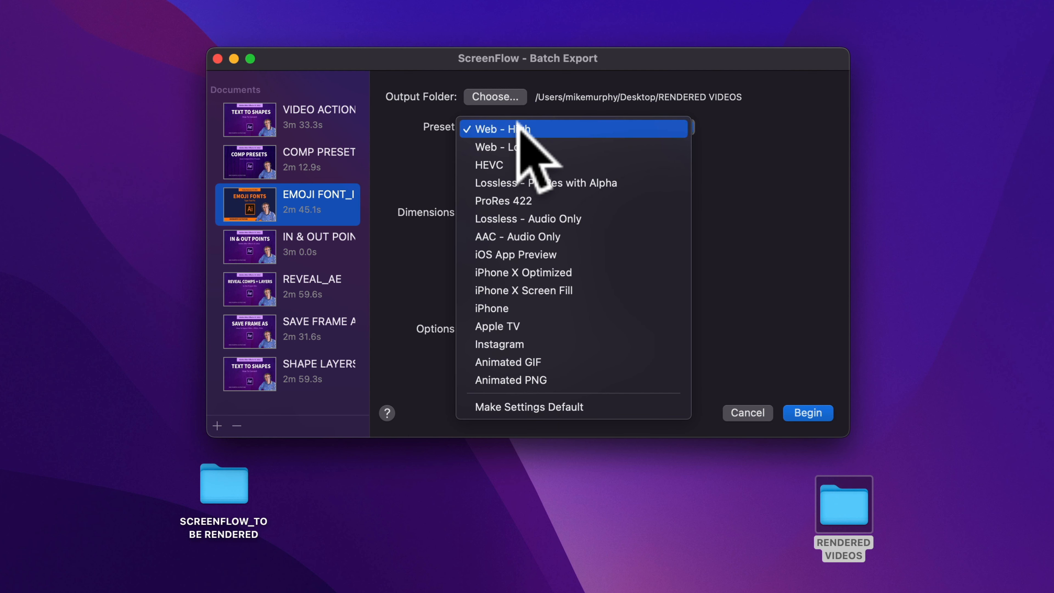
Keep the Web - High preset, review its H.264 settings, and retain the custom 3840 × 2160 size.
{"action": "left_click", "coordinate": [498, 128]}
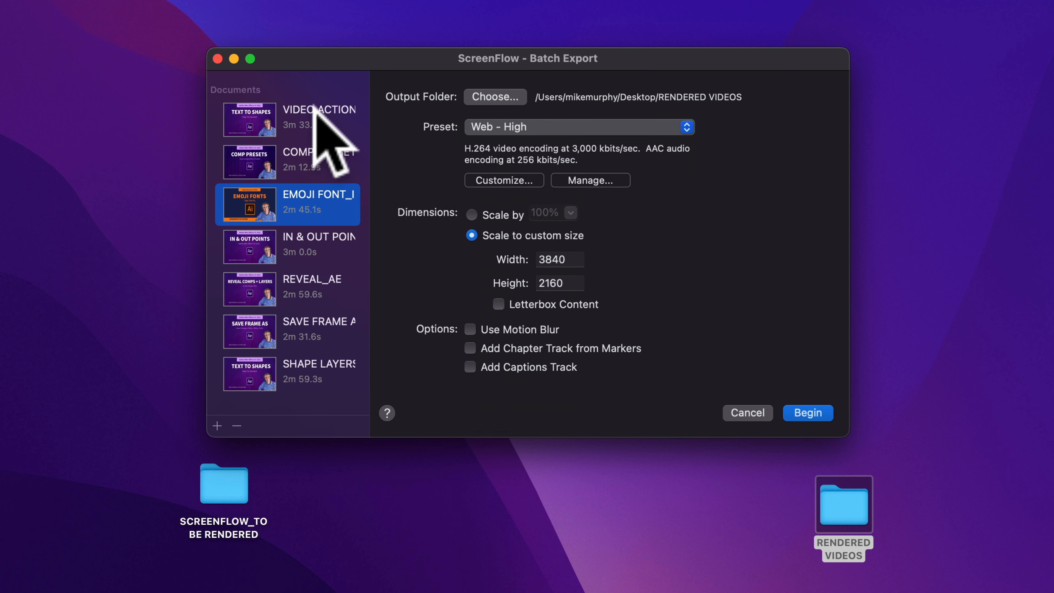
{"action": "left_click", "coordinate": [504, 180]}
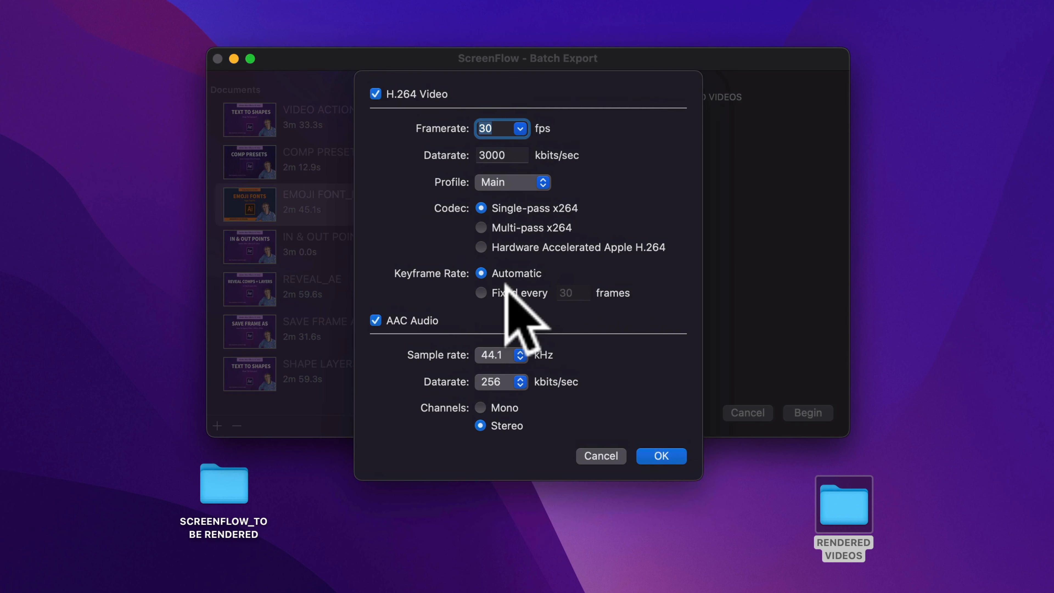
{"action": "left_click", "coordinate": [660, 456]}
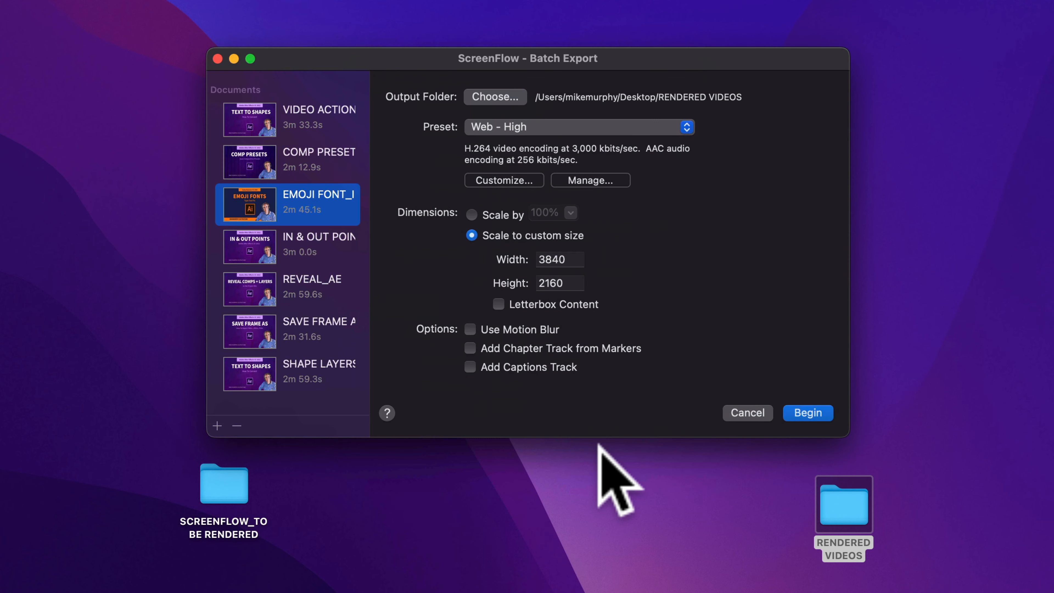
{"action": "left_click", "coordinate": [470, 214]}
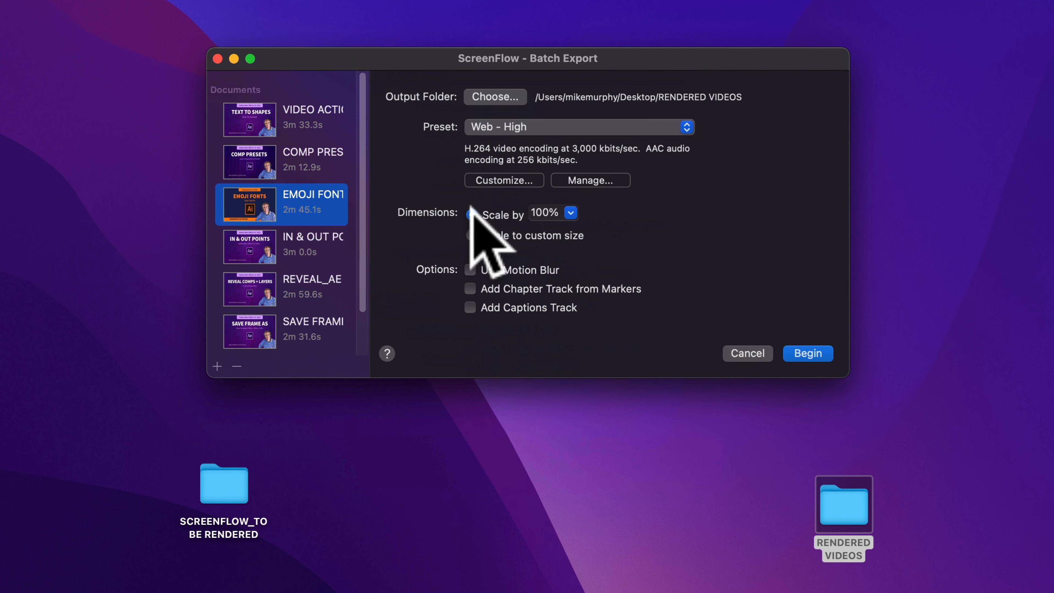
{"action": "left_click", "coordinate": [471, 235]}
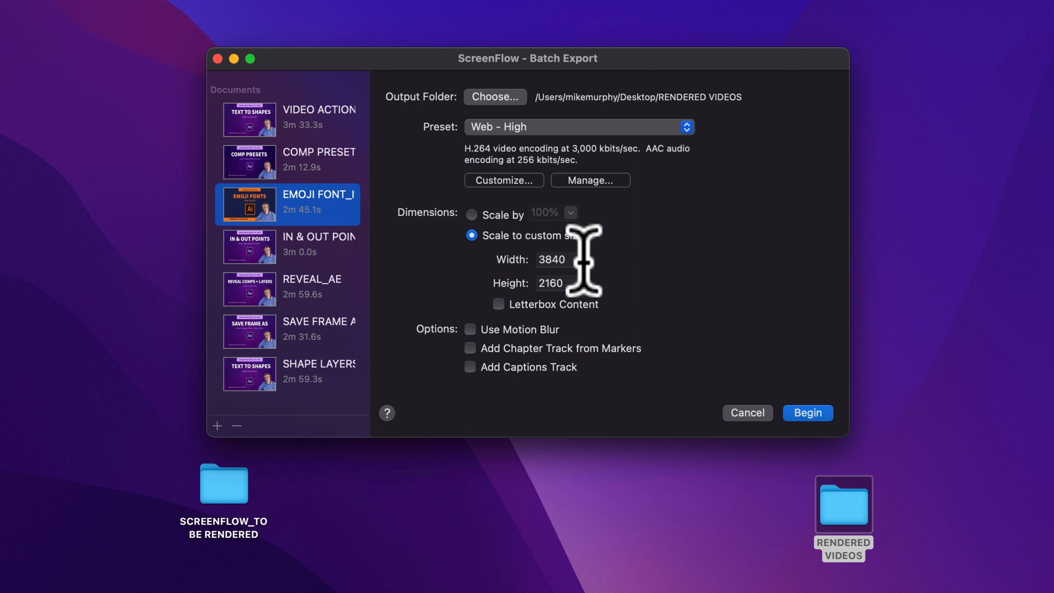
{"action": "mouse_move", "coordinate": [578, 282]}
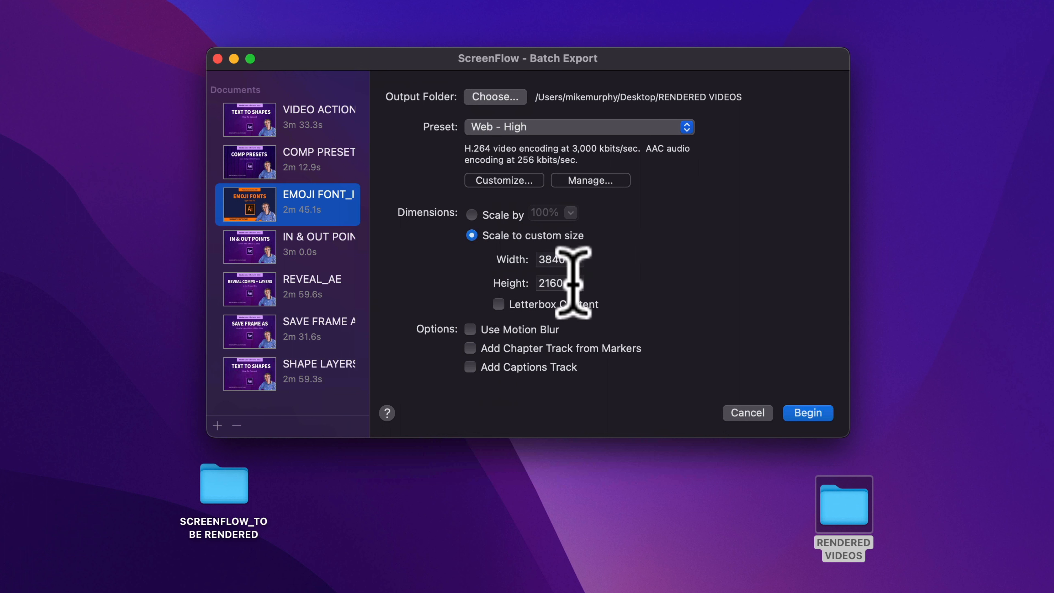
{"action": "mouse_move", "coordinate": [477, 396]}
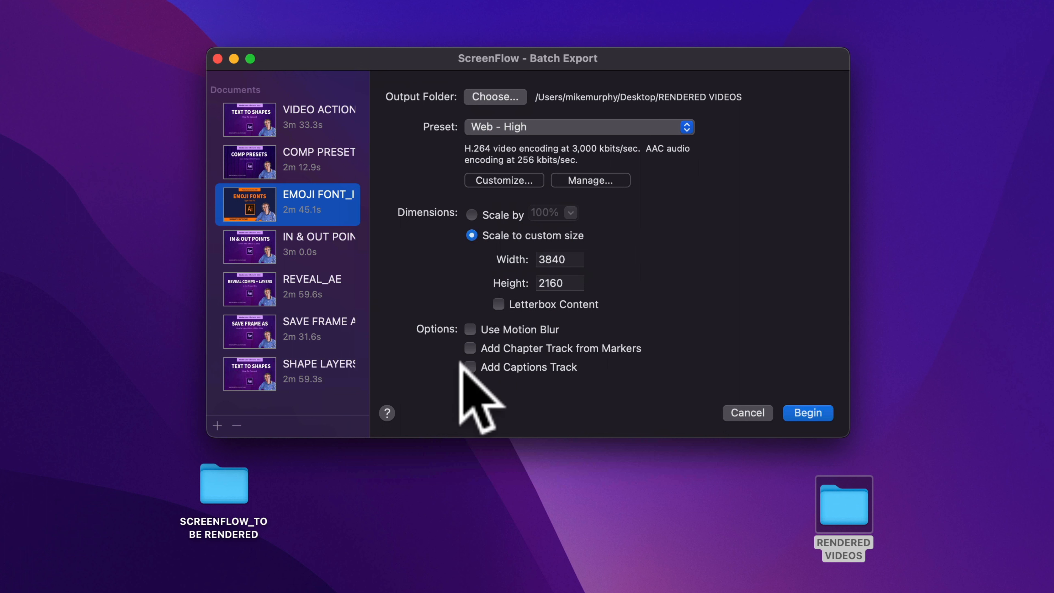
{"action": "mouse_move", "coordinate": [894, 215]}
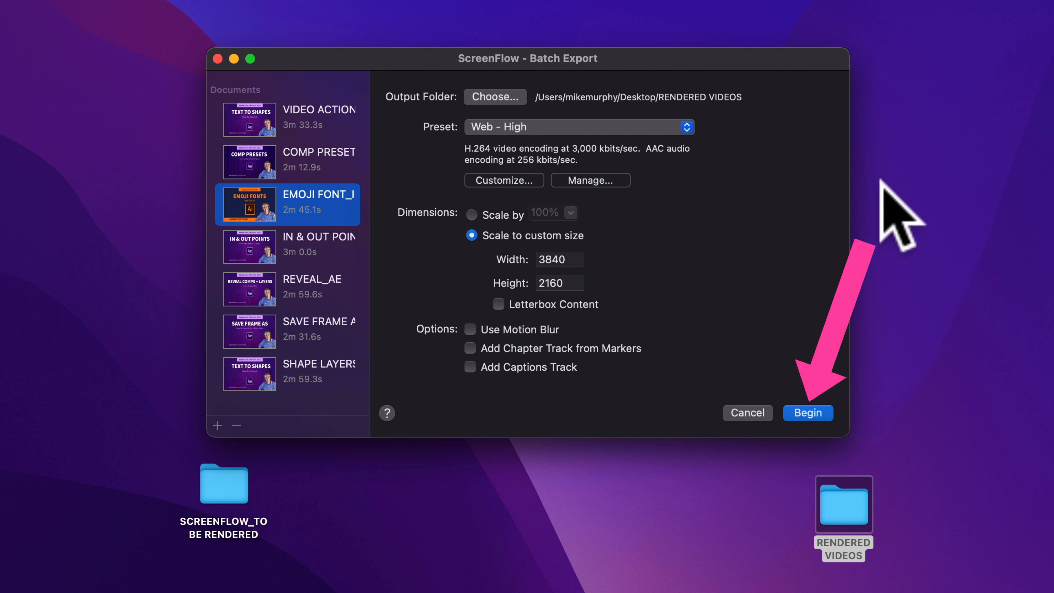
{"action": "mouse_move", "coordinate": [585, 343]}
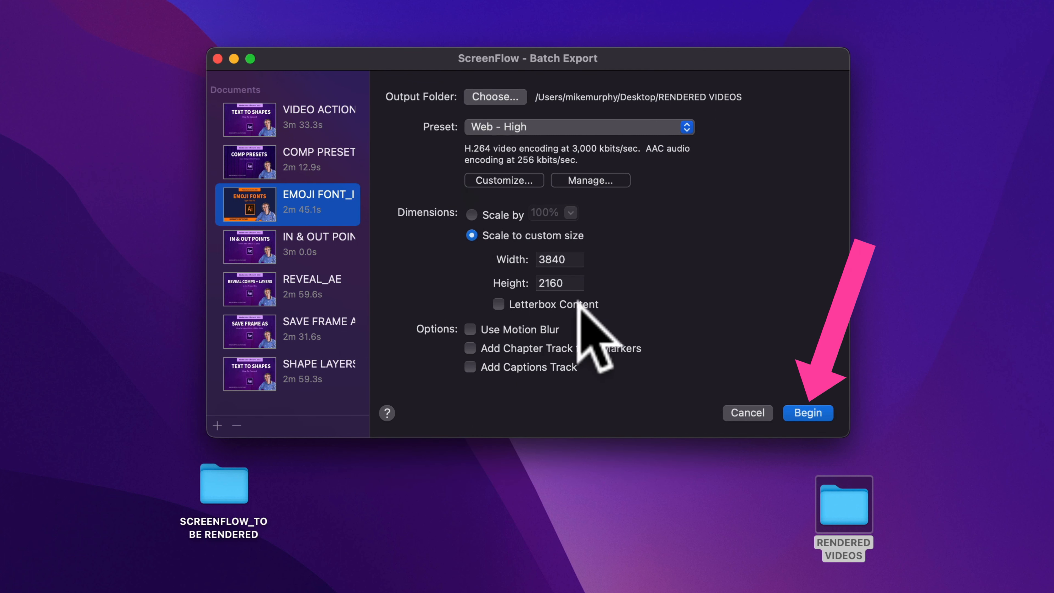
{"action": "mouse_move", "coordinate": [599, 447]}
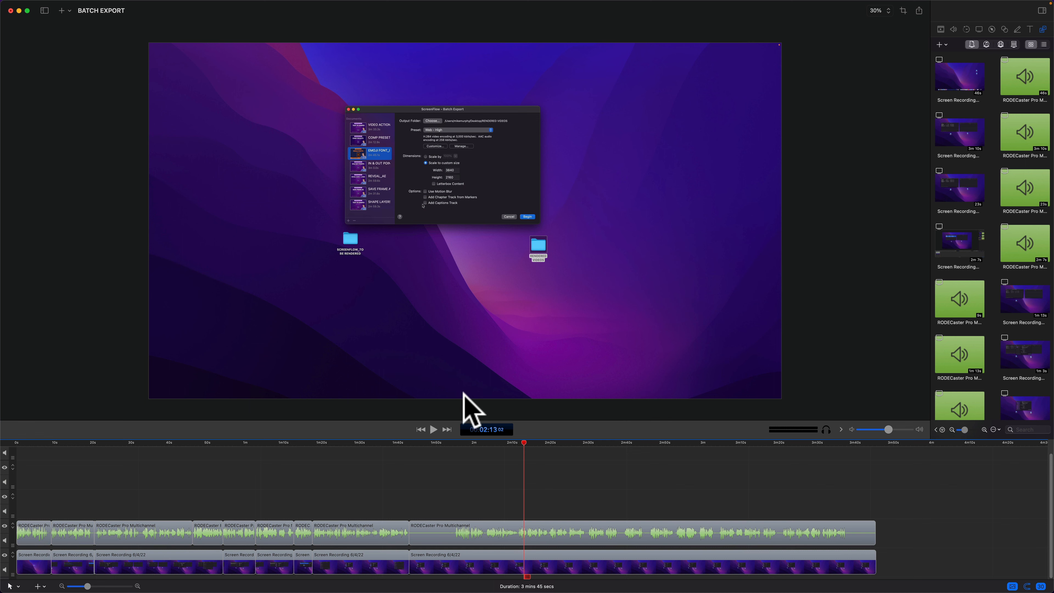
{"action": "mouse_move", "coordinate": [42, 94]}
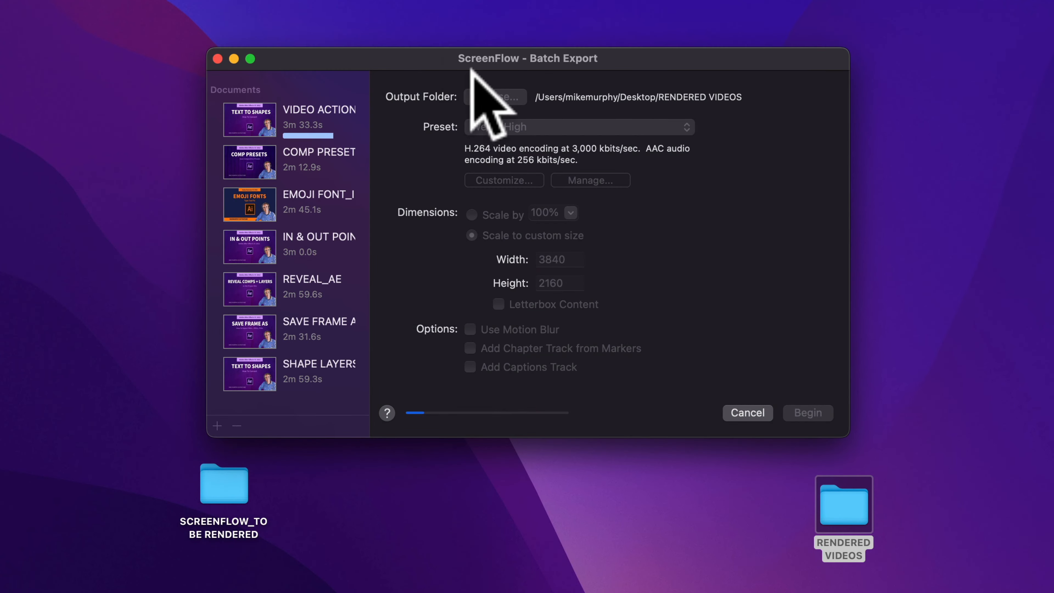
{"action": "mouse_move", "coordinate": [706, 141]}
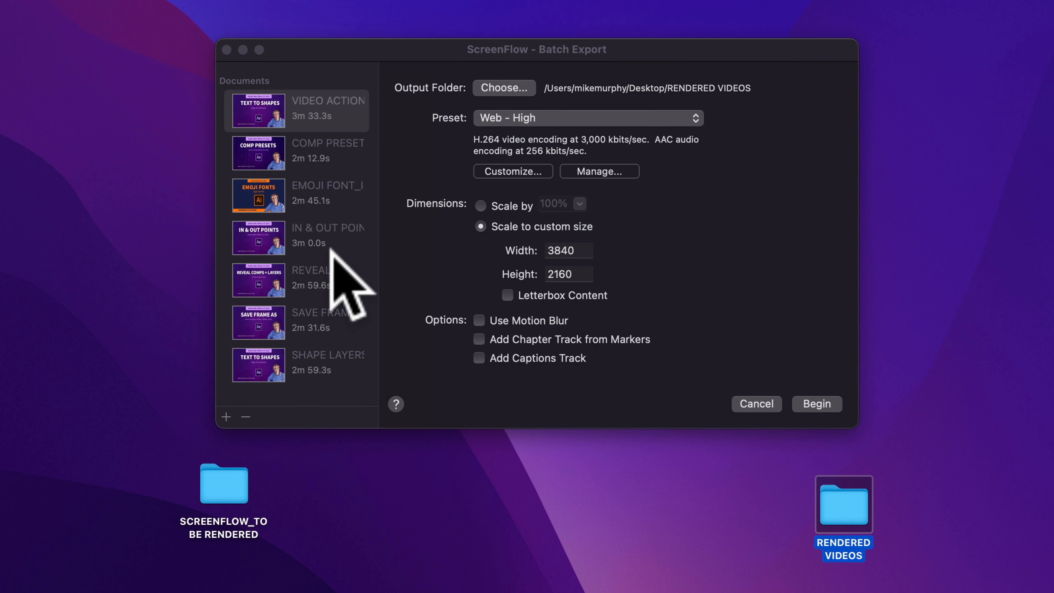
{"action": "mouse_move", "coordinate": [330, 195]}
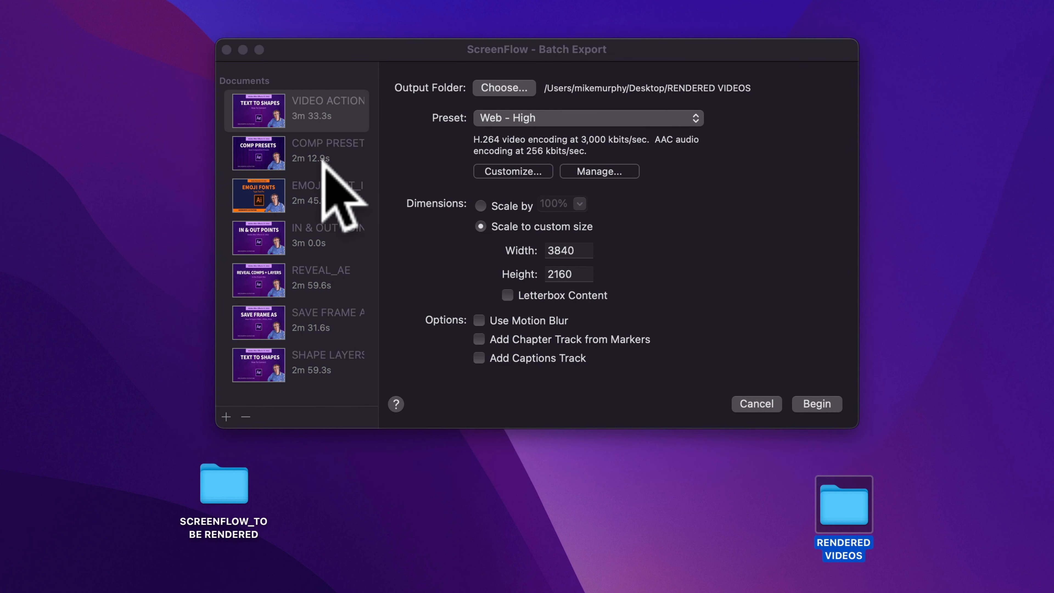
Highlight the COMP PRESETS document in the Batch Export list.
{"action": "left_click", "coordinate": [296, 154]}
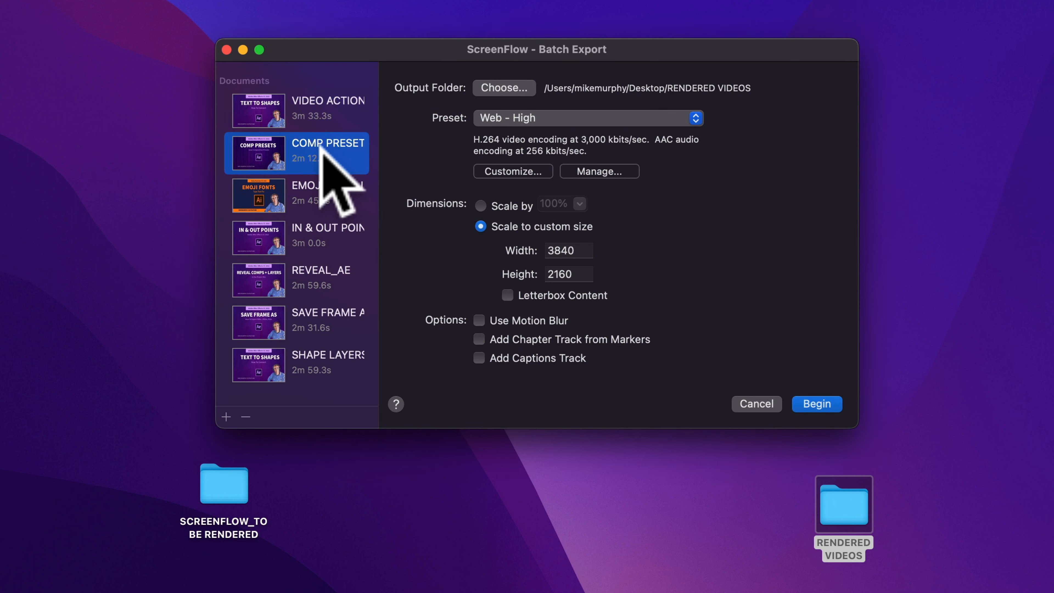
{"action": "mouse_move", "coordinate": [429, 132]}
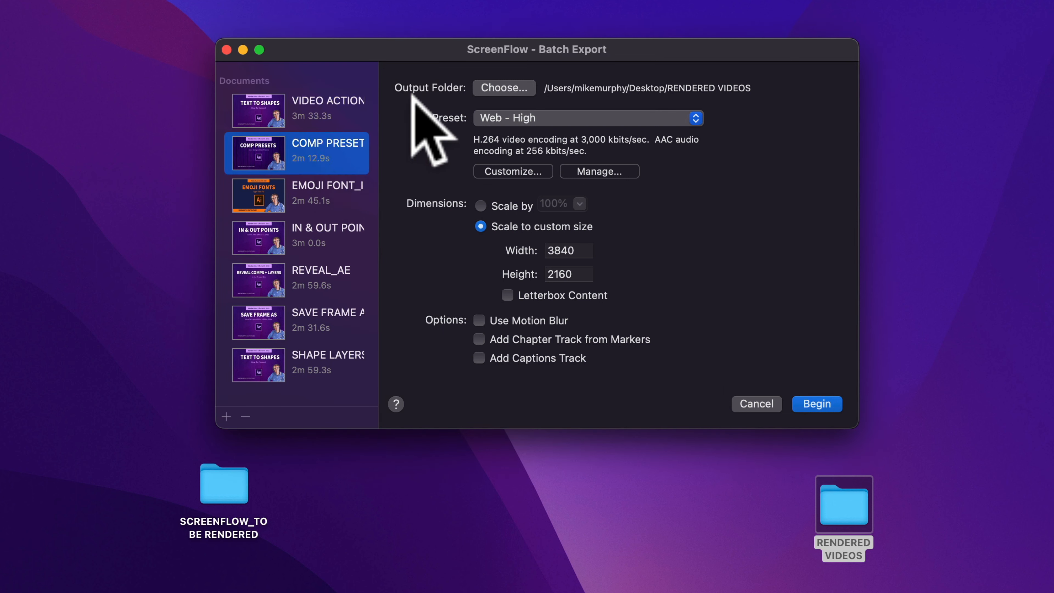
{"action": "mouse_move", "coordinate": [668, 124]}
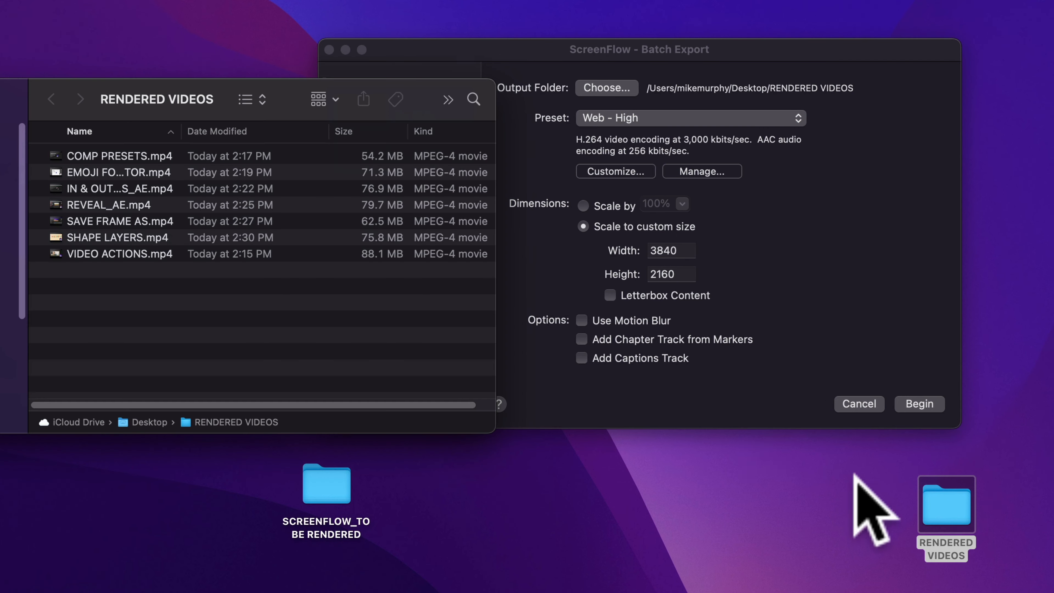
{"action": "mouse_move", "coordinate": [195, 131]}
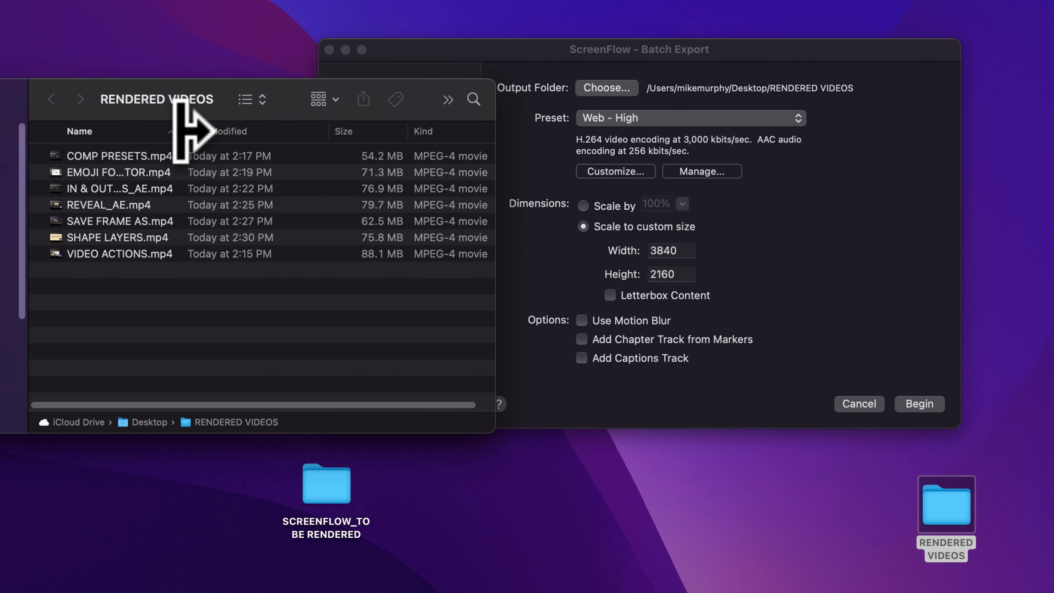